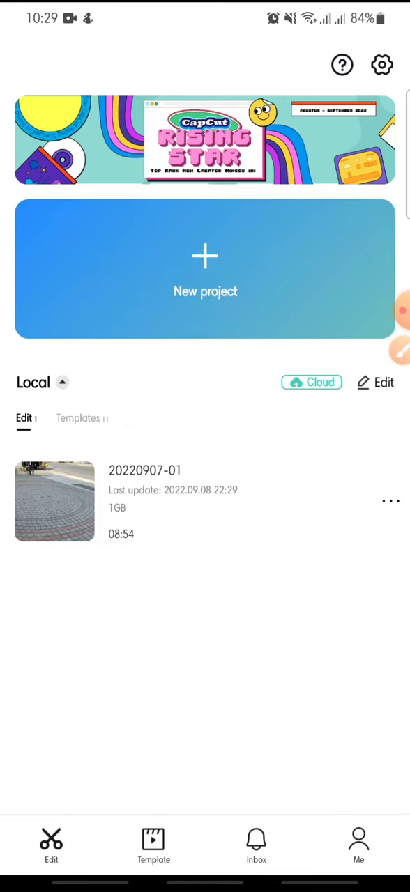
# - Start a new CapCut project so the video gallery appears for choosing clips
pyautogui.click(205, 269)
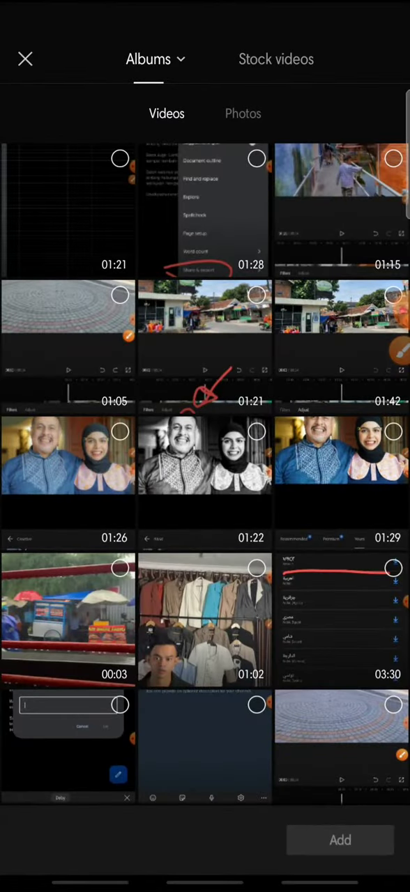
# - Switch the media picker to the album that contains the dance video
pyautogui.click(156, 59)
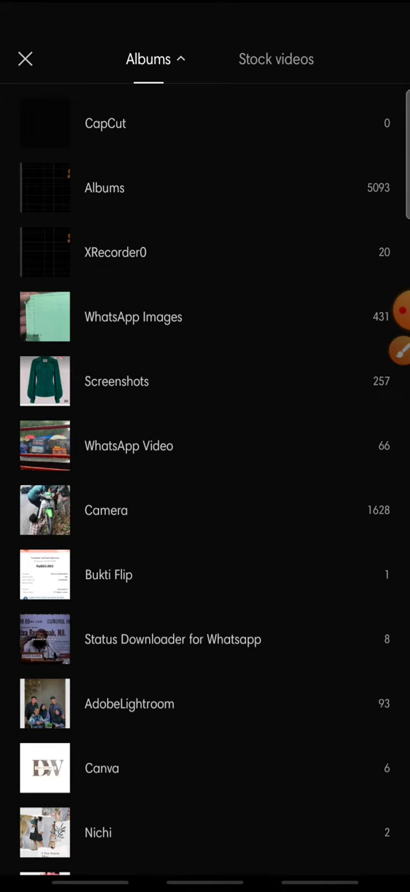
pyautogui.scroll(-3)
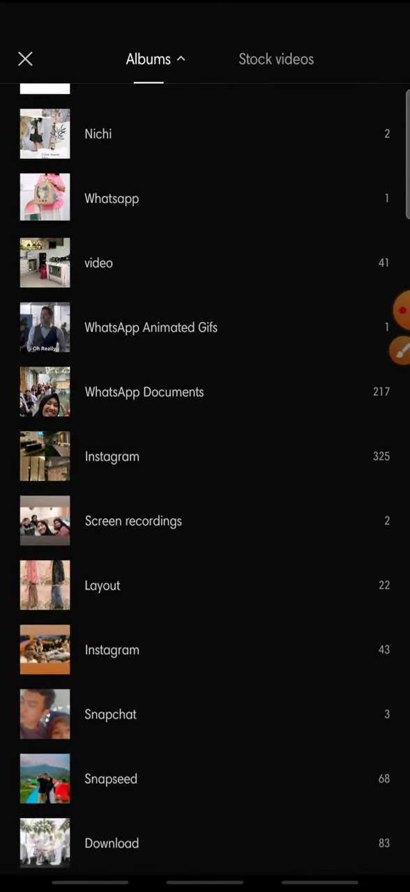
pyautogui.scroll(-3)
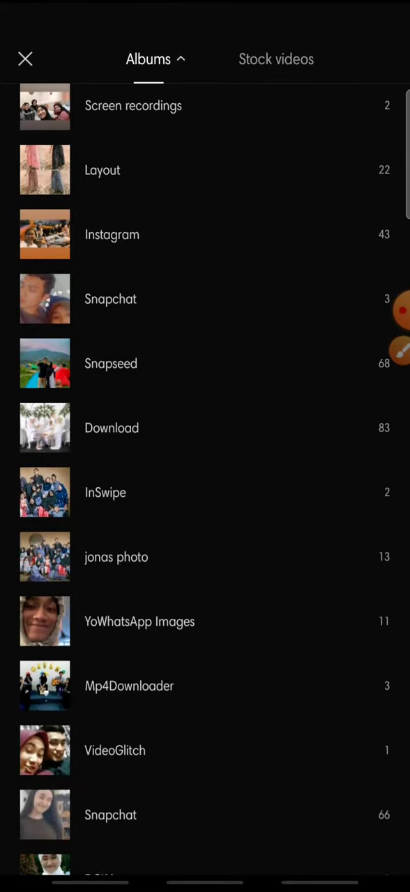
pyautogui.scroll(-3)
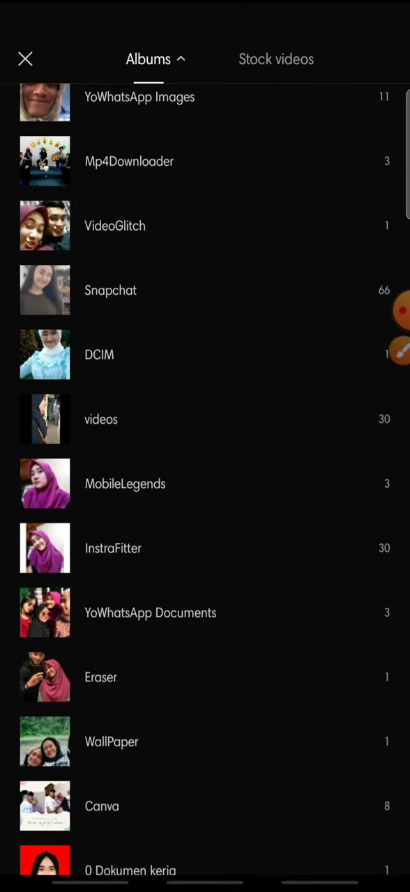
pyautogui.scroll(-3)
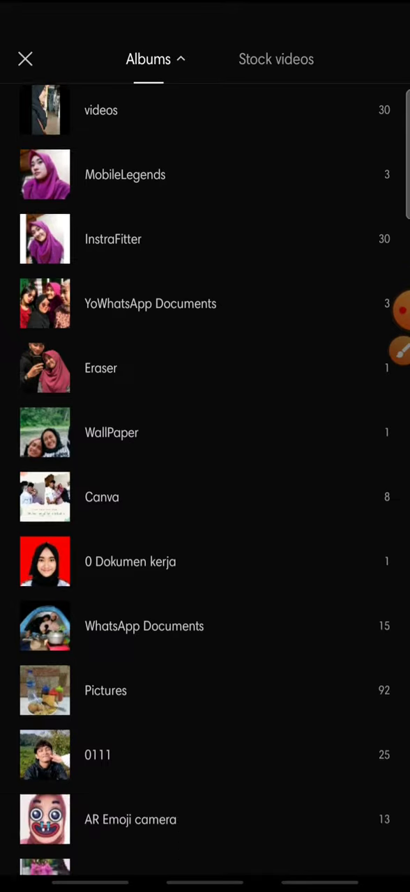
pyautogui.scroll(-3)
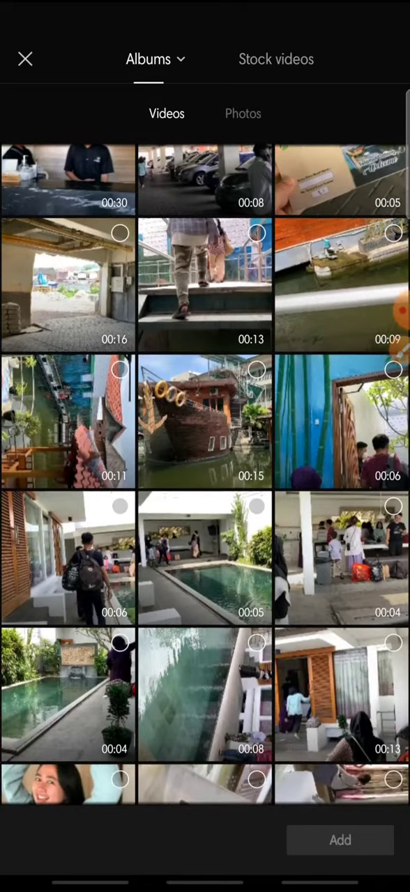
# - Import the 12-second dance clip onto the editing timeline
pyautogui.scroll(-3)
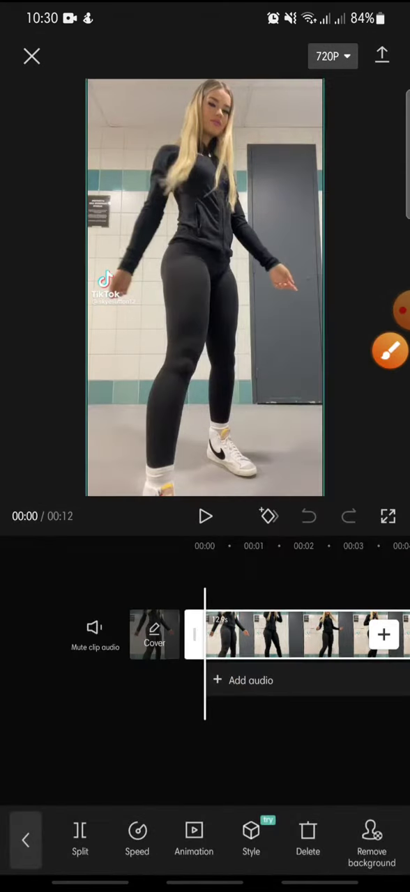
# - Show the Style presets for the selected dance clip
pyautogui.click(389, 351)
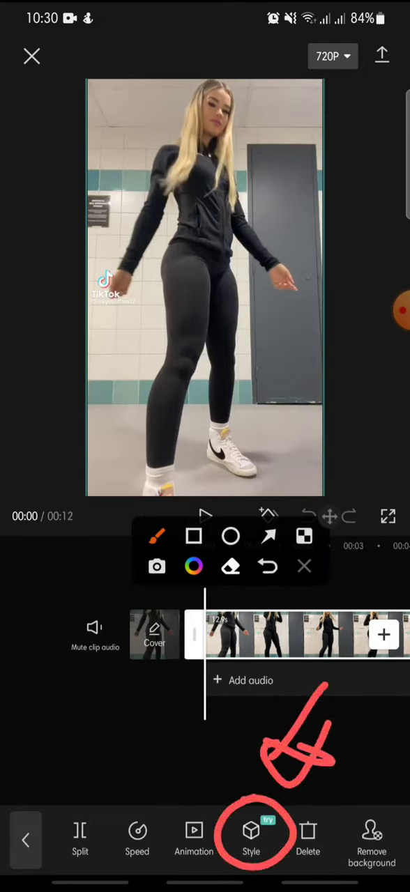
pyautogui.click(250, 839)
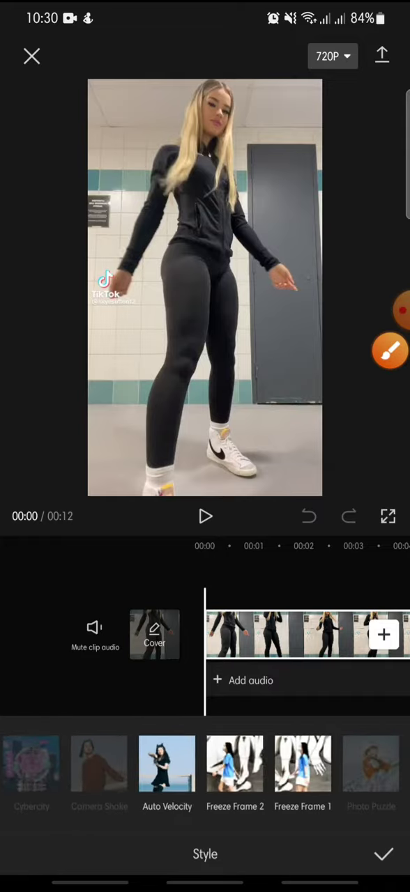
# - Apply the Freeze Frame 2 style to the dance clip and confirm it
pyautogui.click(387, 351)
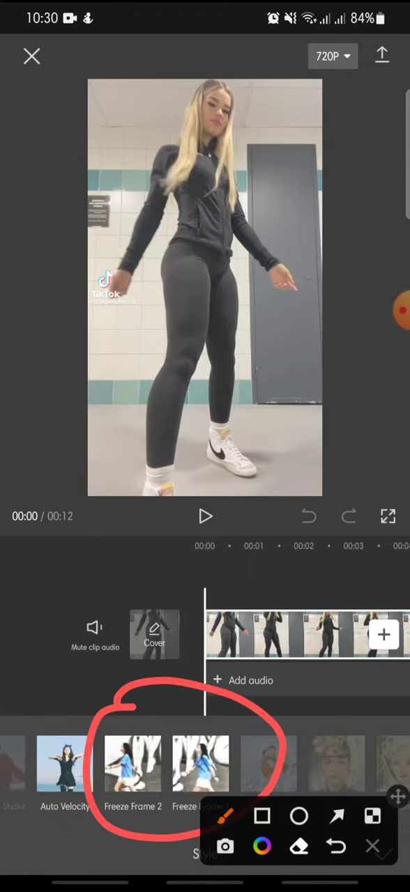
pyautogui.click(201, 763)
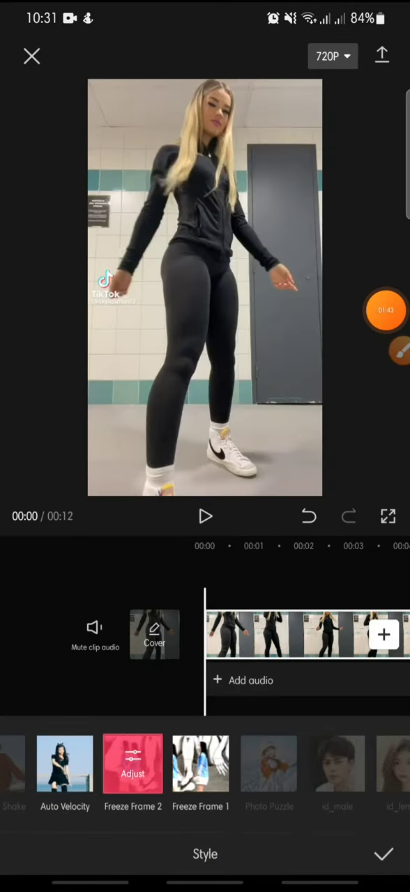
pyautogui.click(397, 350)
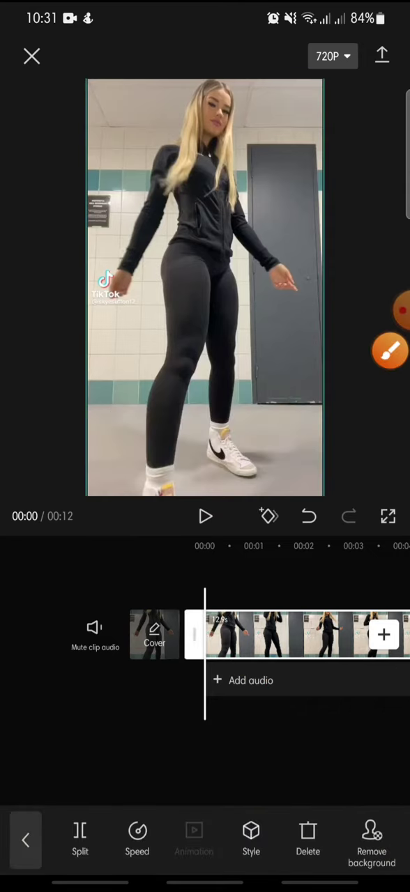
pyautogui.click(204, 516)
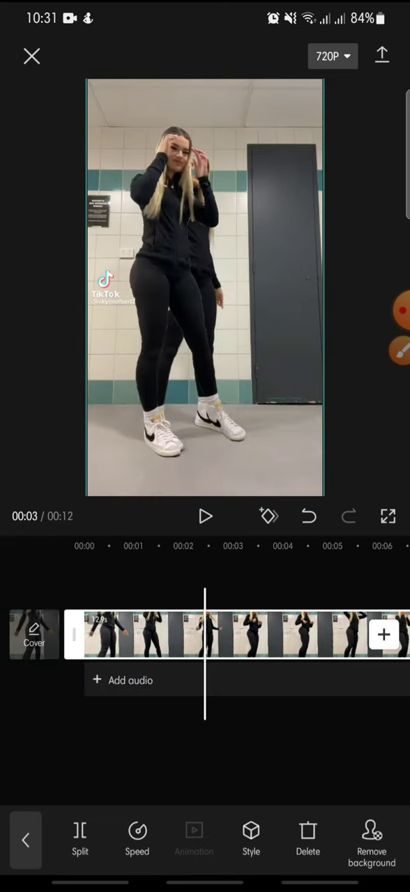
pyautogui.click(204, 516)
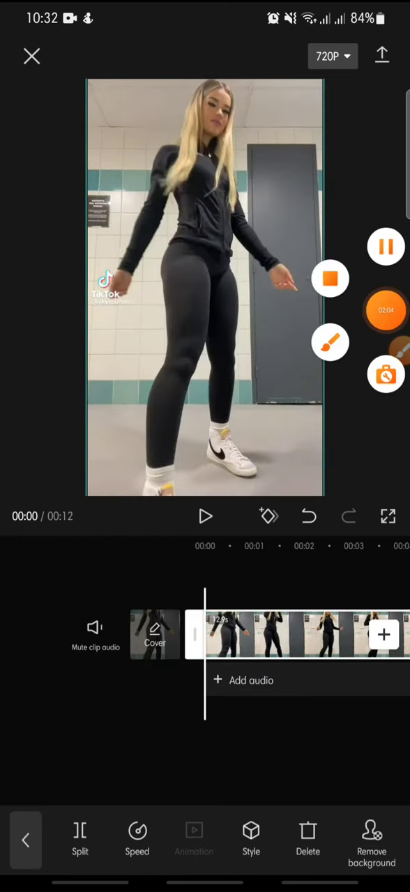